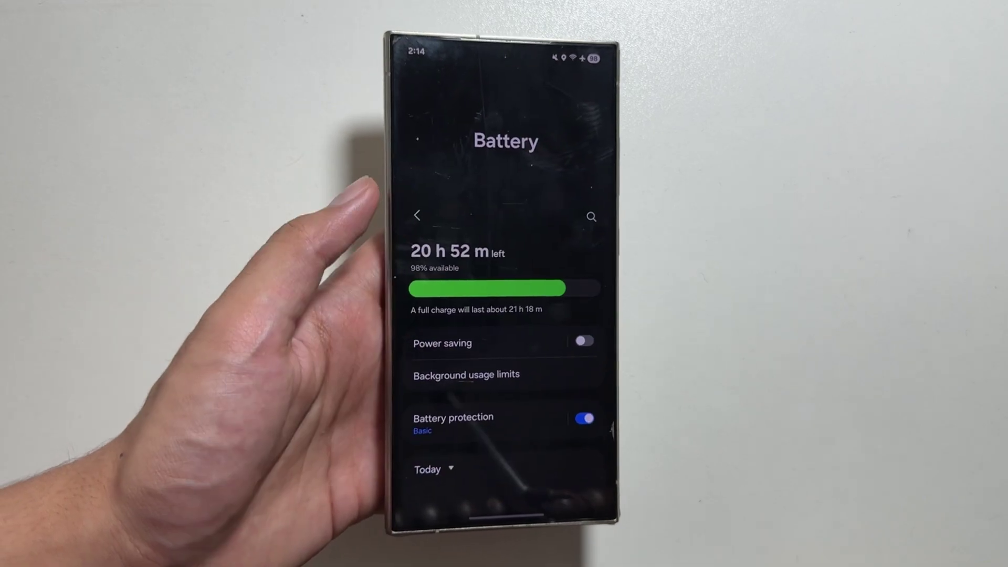
# Step: Leave the Battery page via the top-left back arrow, returning to main Settings
pyautogui.click(417, 215)
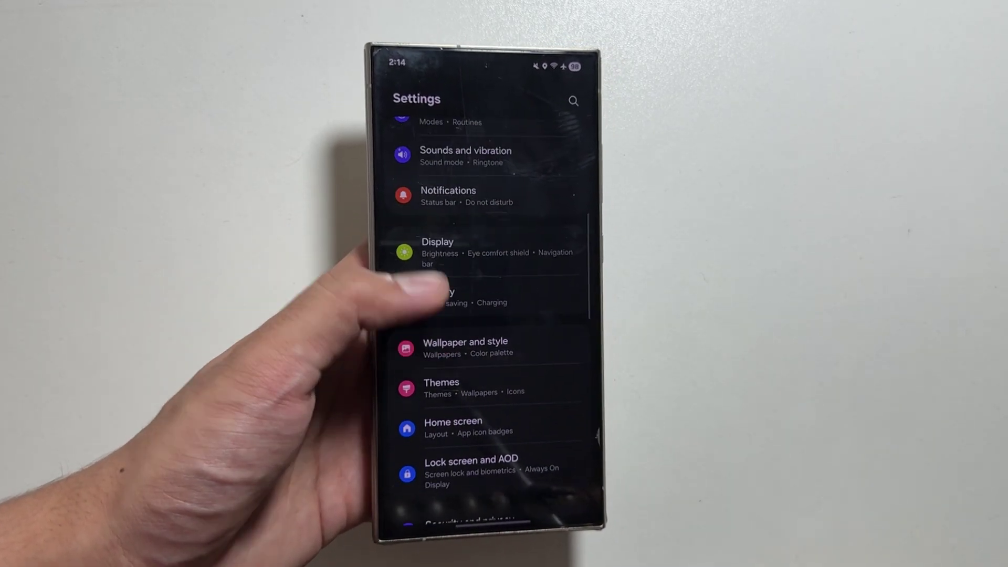